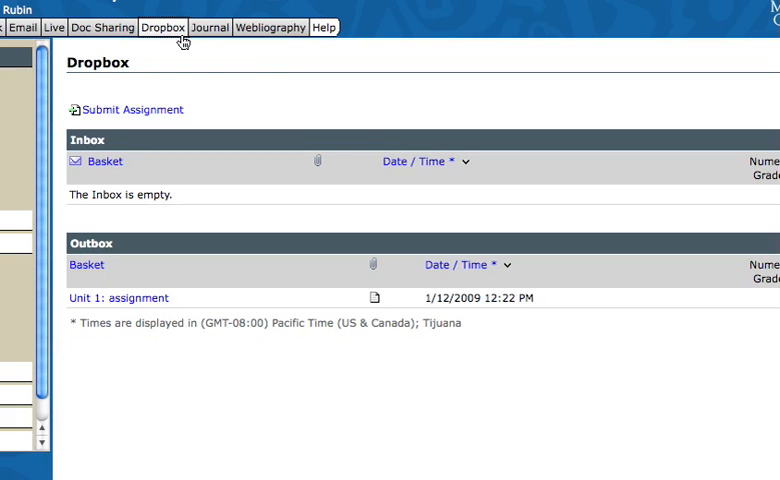
pyautogui.moveTo(163, 27)
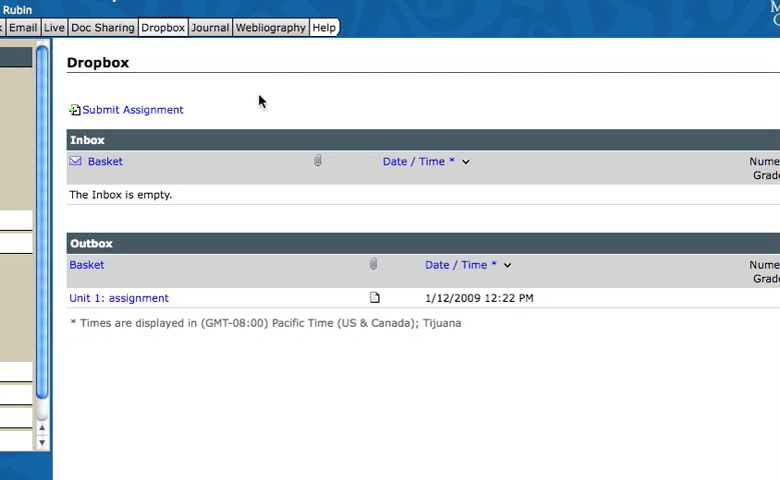
pyautogui.moveTo(133, 110)
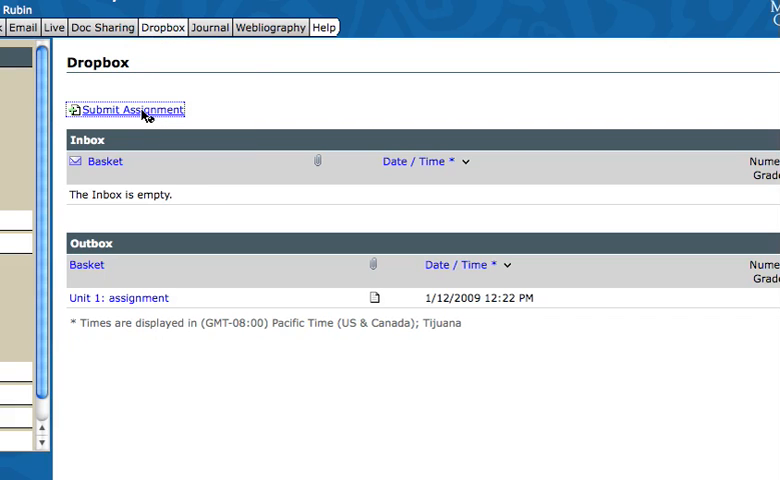
# - Begin a new Dropbox submission and choose the Unit 2: assignment basket
pyautogui.click(130, 110)
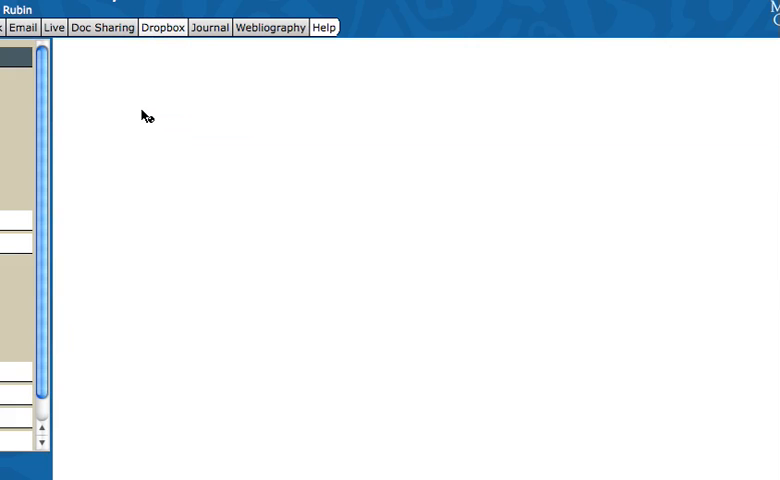
pyautogui.click(162, 27)
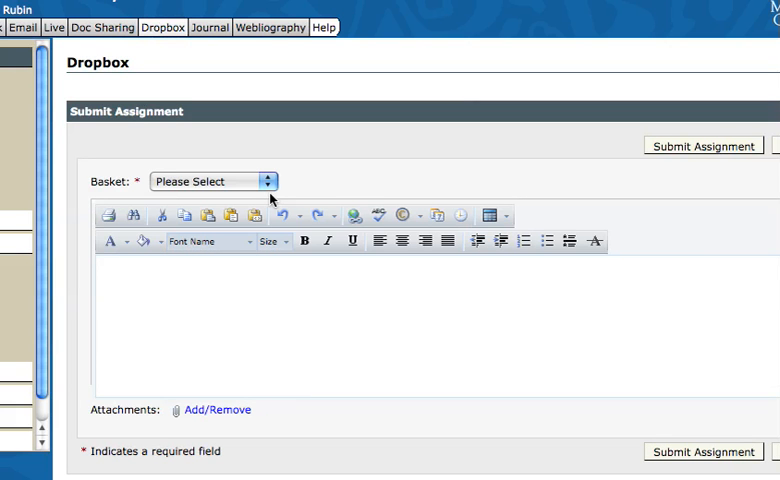
pyautogui.moveTo(268, 187)
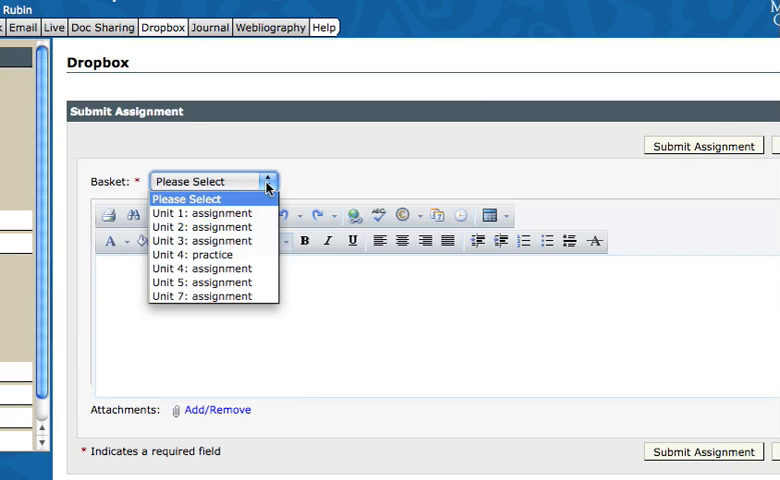
pyautogui.moveTo(207, 213)
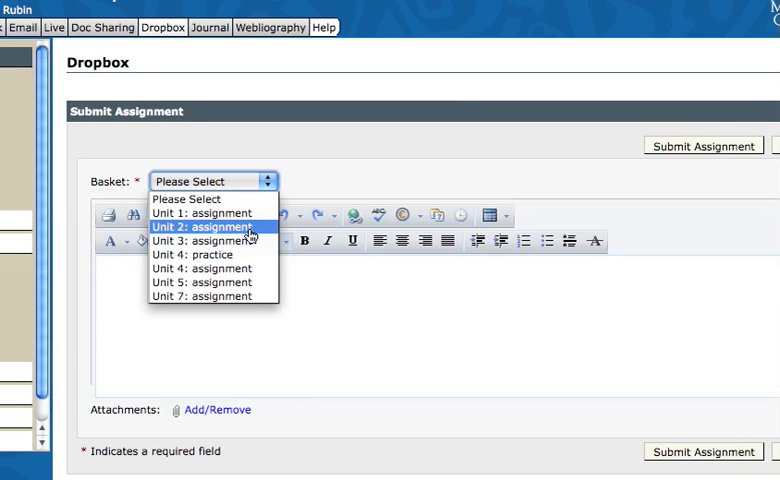
pyautogui.click(208, 226)
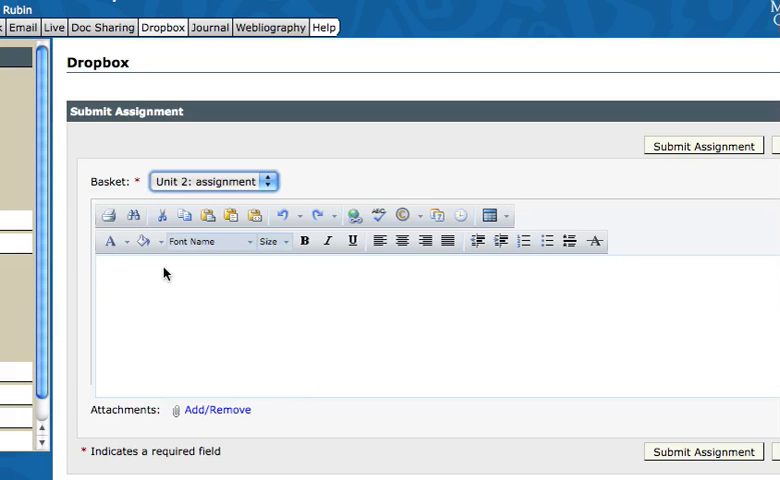
pyautogui.moveTo(170, 281)
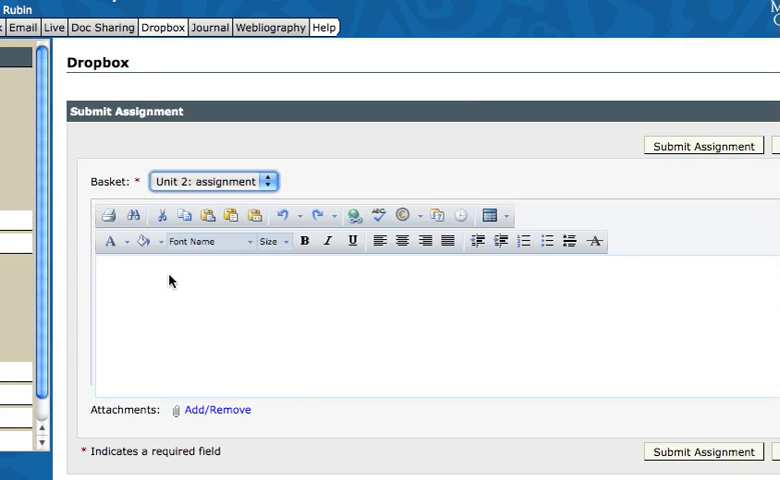
pyautogui.moveTo(143, 282)
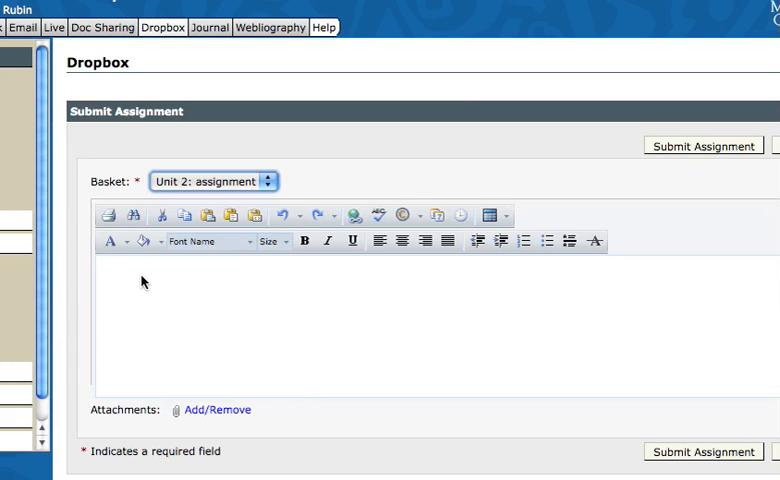
pyautogui.moveTo(136, 281)
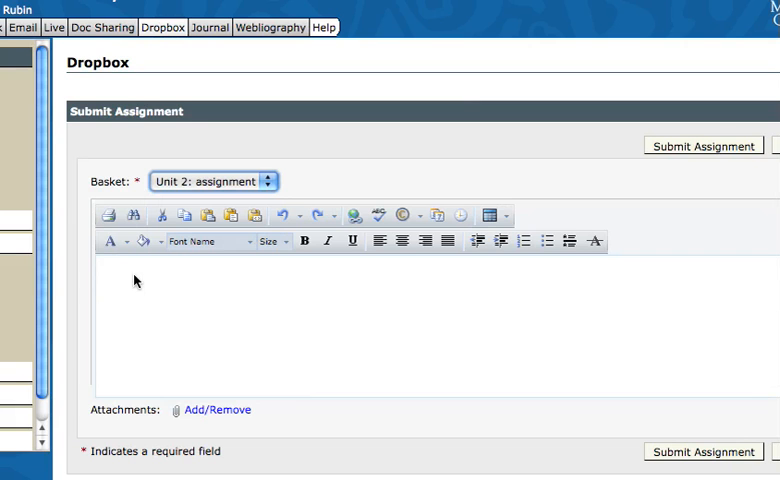
pyautogui.moveTo(180, 347)
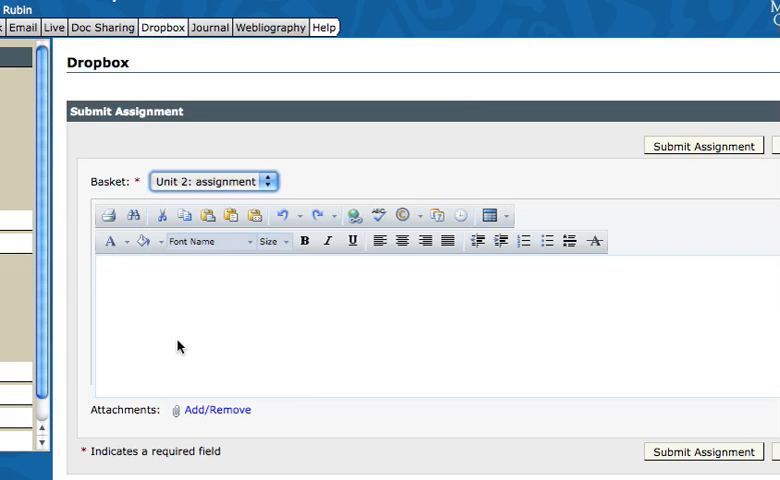
pyautogui.moveTo(220, 303)
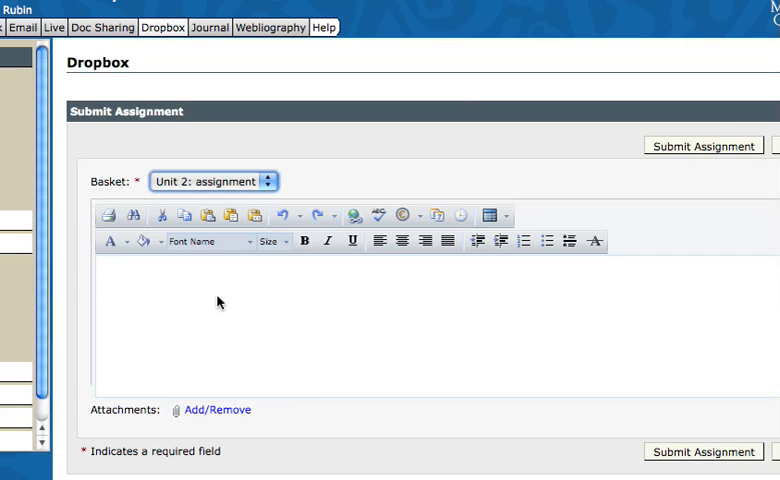
pyautogui.write('This is a great class!')
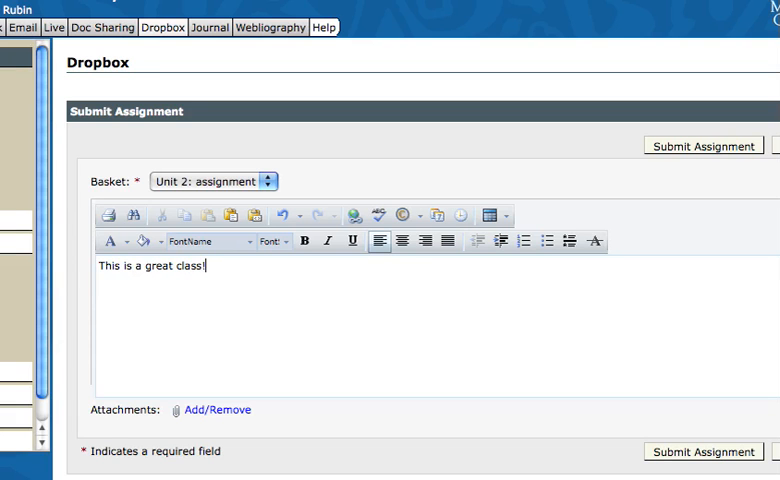
pyautogui.press('BackSpace')
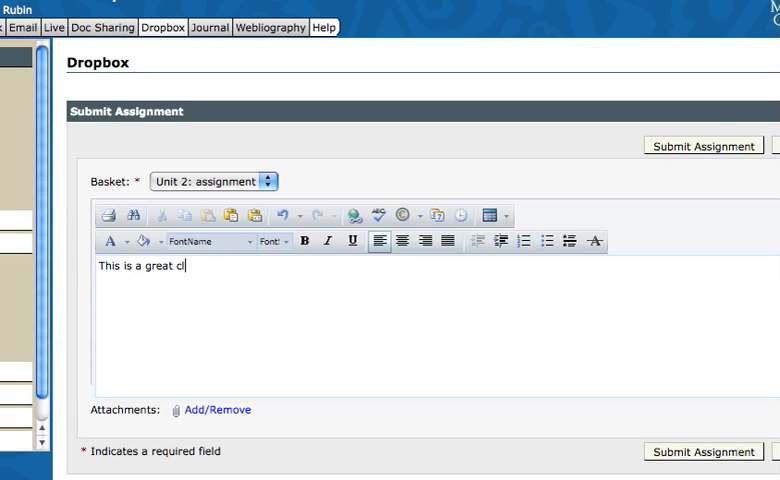
pyautogui.press('BackSpace')
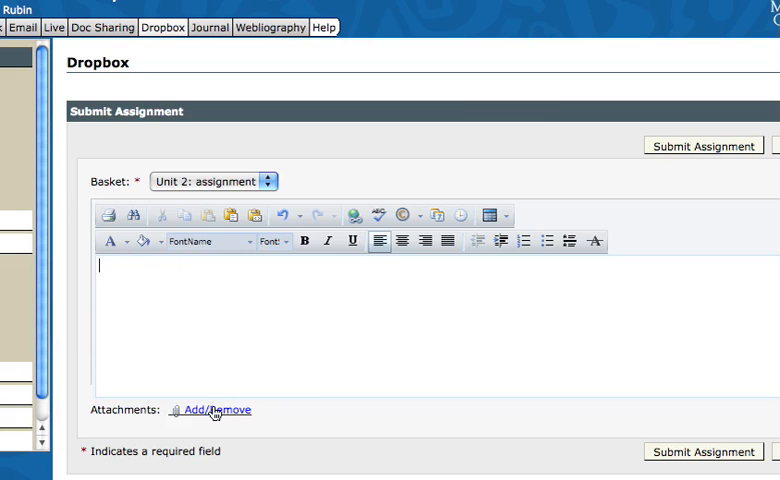
pyautogui.click(210, 410)
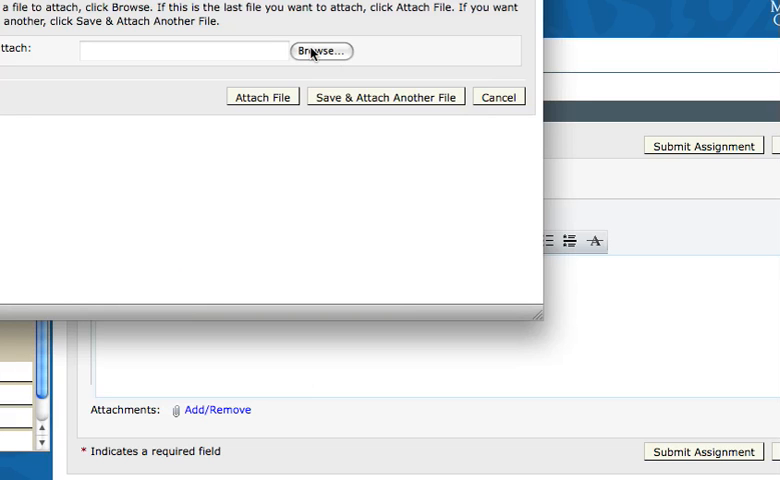
# - Attach Rubin.doc from the Desktop to the submission
pyautogui.click(320, 51)
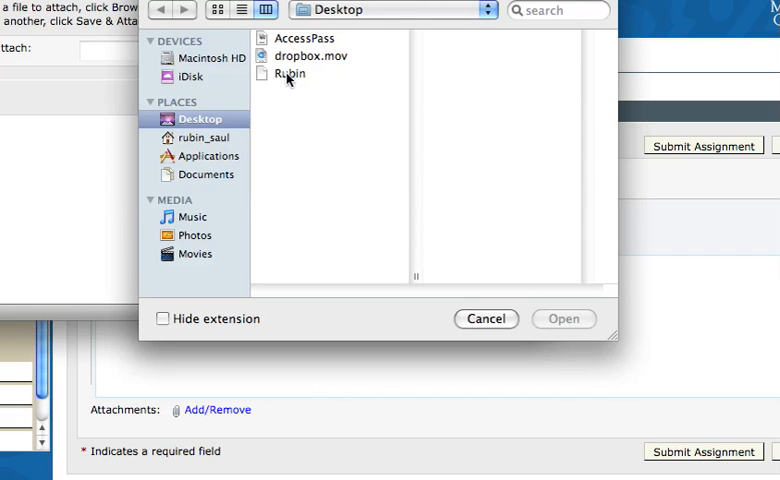
pyautogui.click(290, 74)
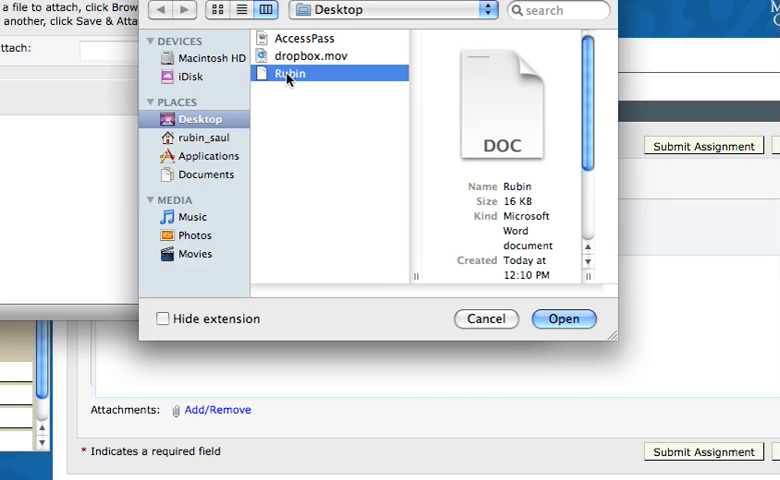
pyautogui.moveTo(585, 118)
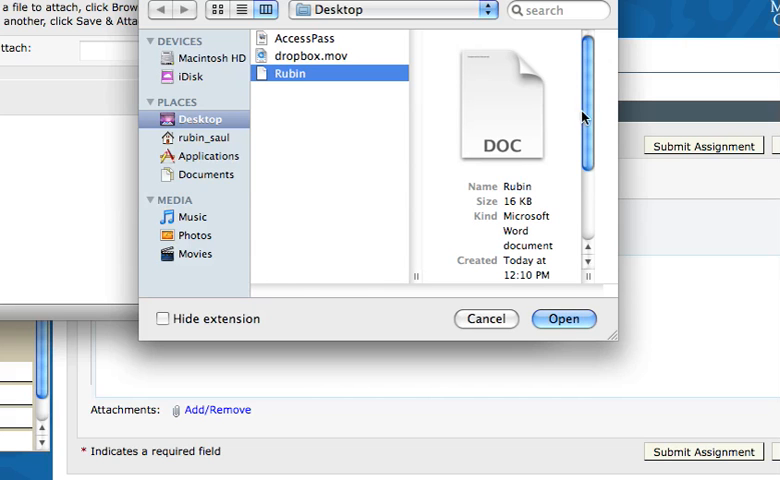
pyautogui.moveTo(552, 143)
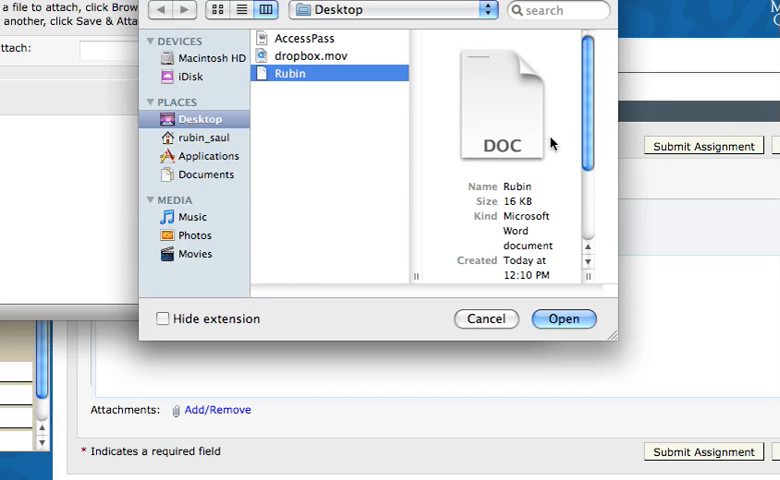
pyautogui.moveTo(583, 300)
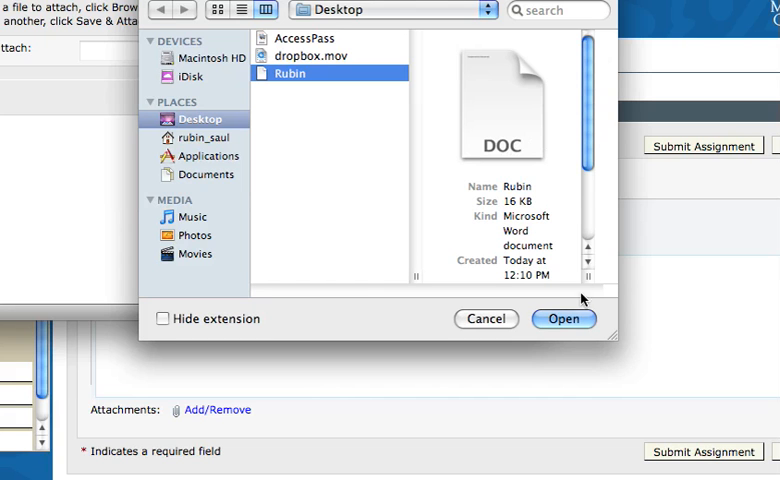
pyautogui.click(563, 318)
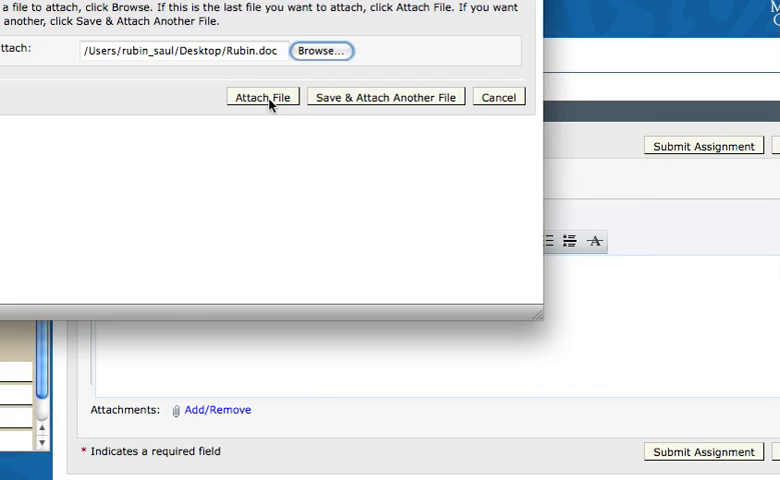
pyautogui.click(262, 96)
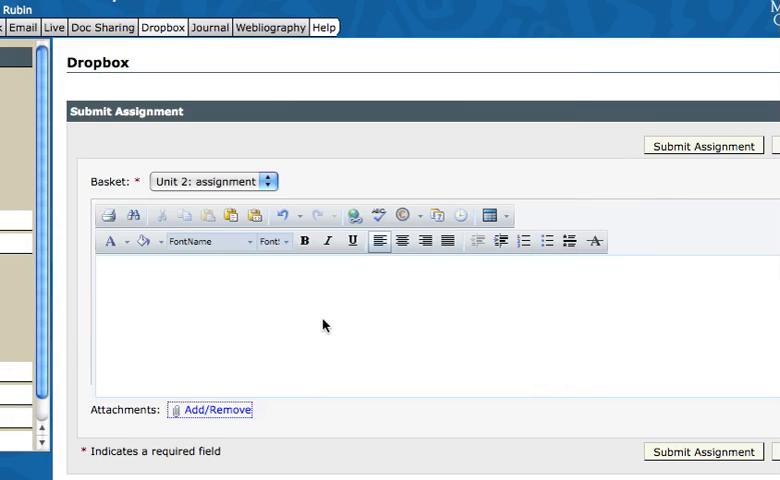
# - Send the Unit 2 assignment with Rubin.doc attached to the Dropbox
pyautogui.click(217, 409)
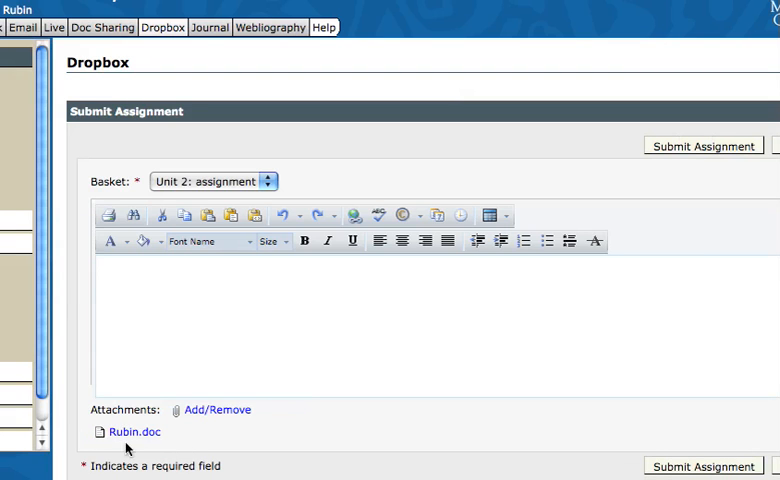
pyautogui.moveTo(310, 388)
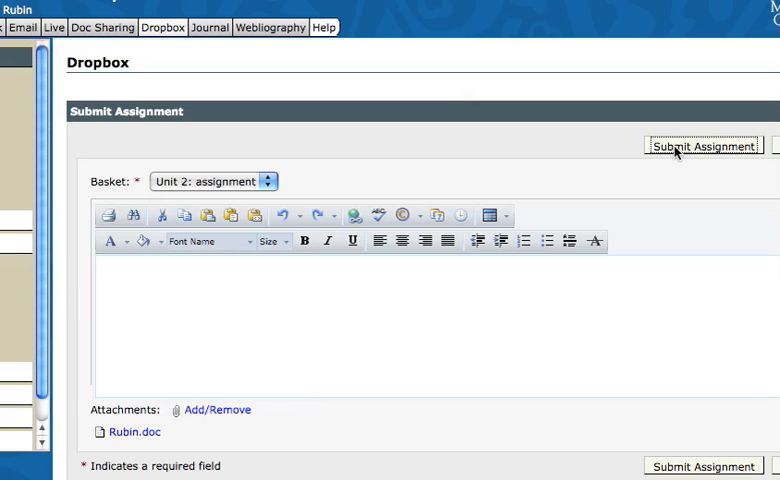
pyautogui.click(702, 146)
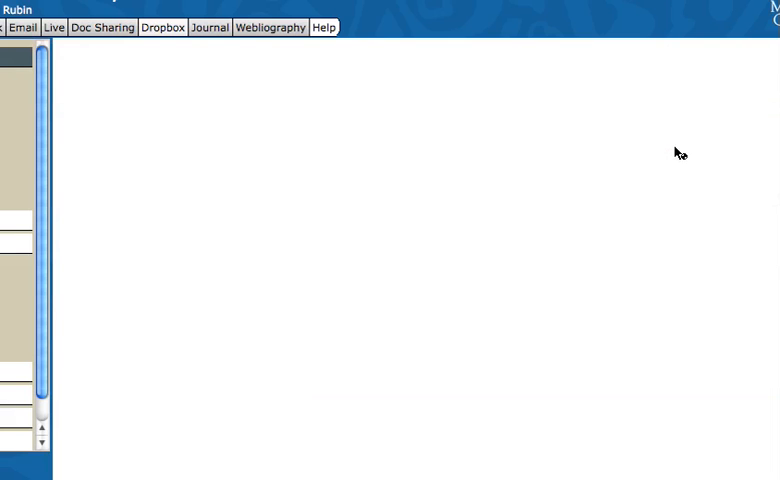
# - Go back to the Dropbox and confirm Unit 2: assignment is listed in the Outbox
pyautogui.click(162, 27)
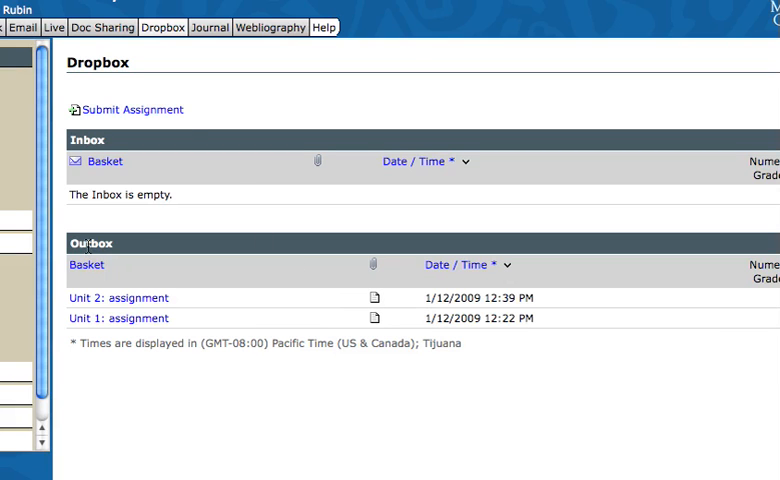
pyautogui.moveTo(95, 305)
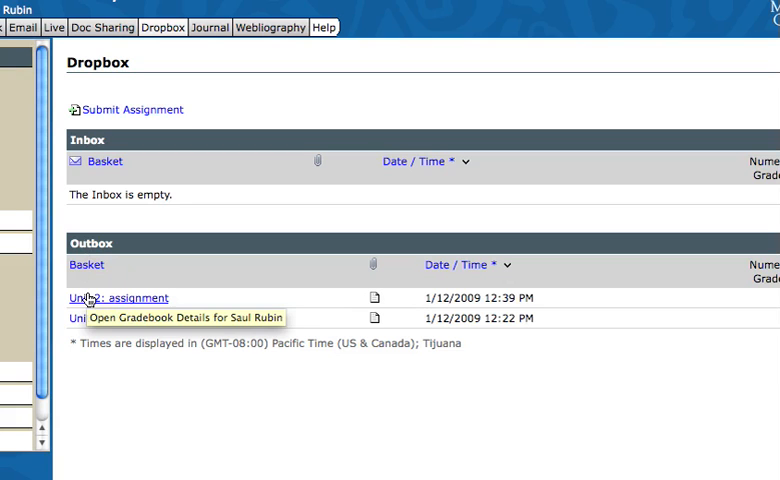
pyautogui.moveTo(375, 308)
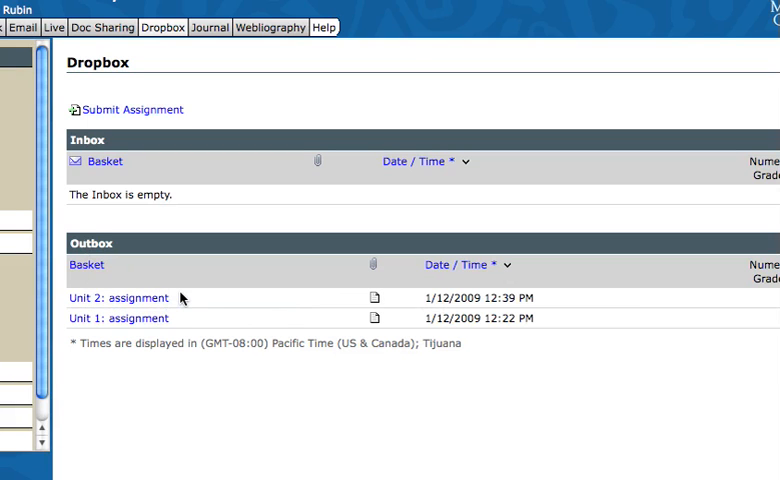
pyautogui.moveTo(775, 192)
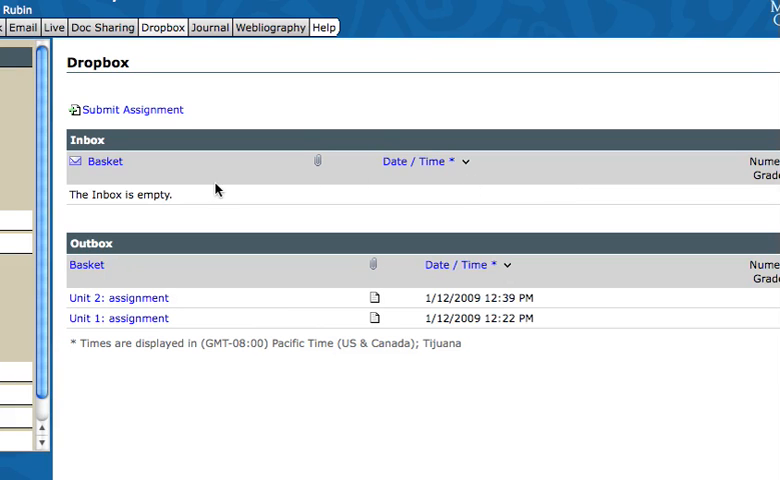
pyautogui.moveTo(104, 161)
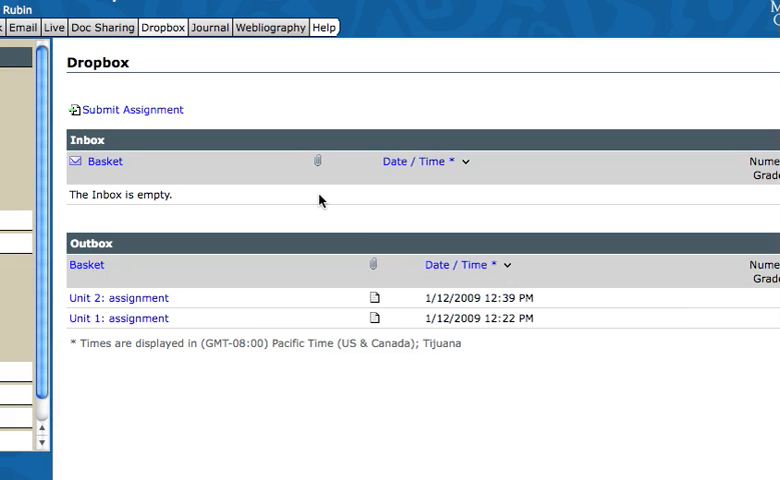
pyautogui.moveTo(565, 182)
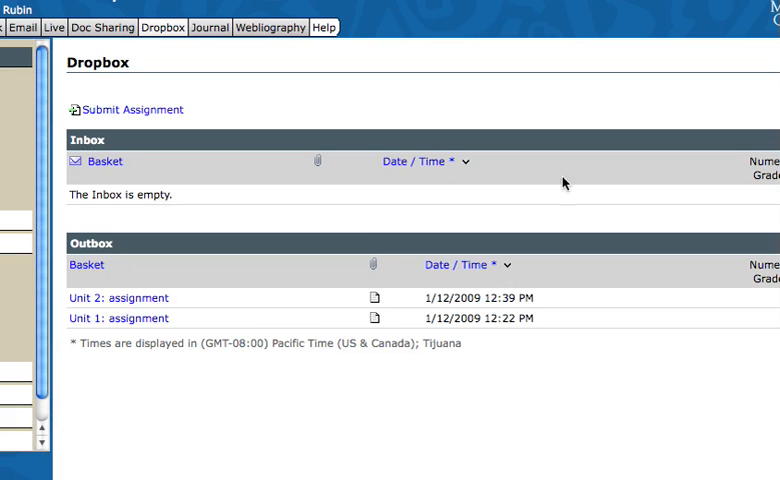
pyautogui.moveTo(318, 205)
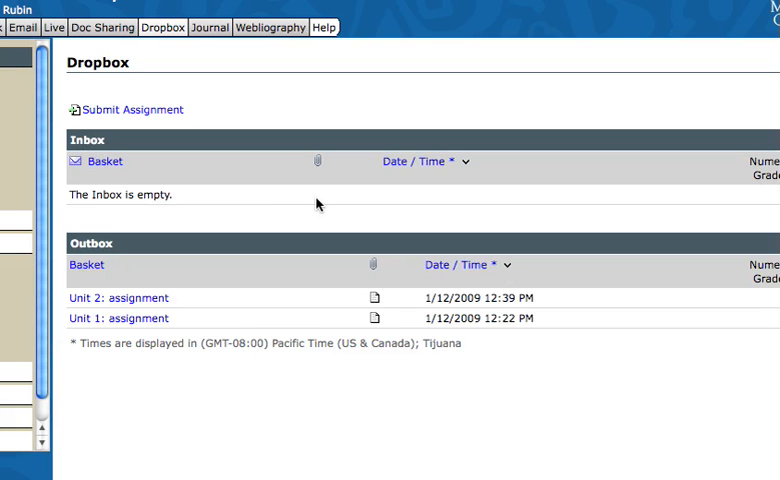